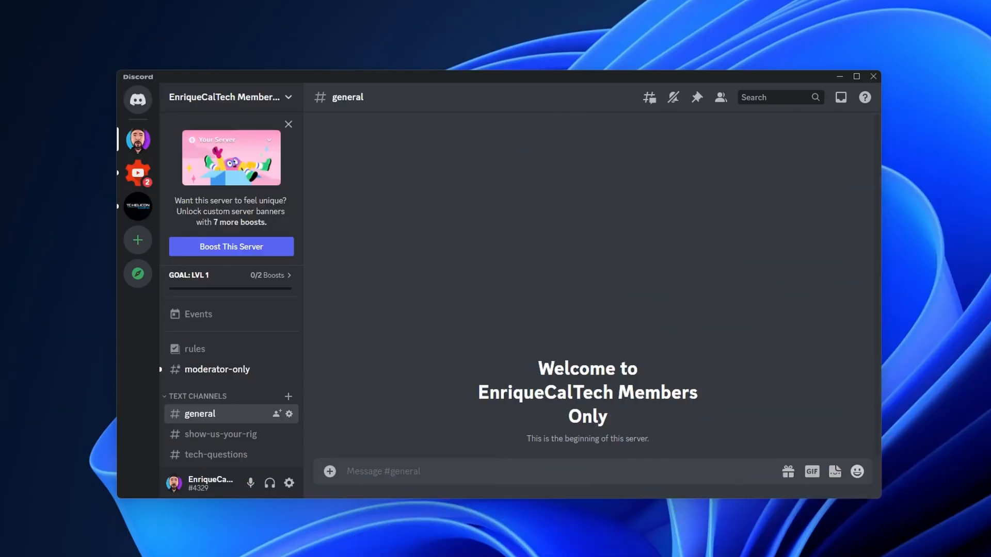
pyautogui.moveTo(71, 344)
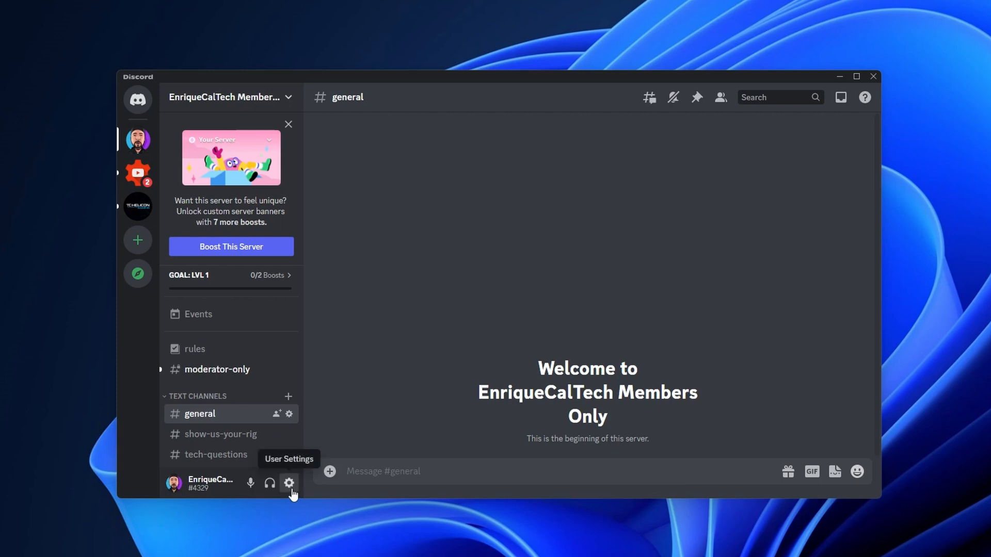
pyautogui.moveTo(291, 491)
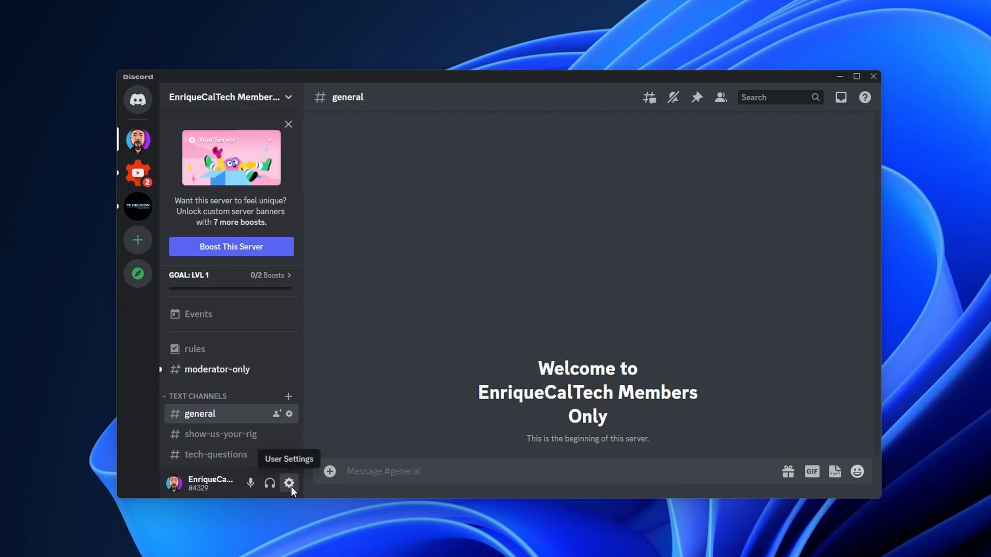
# Step: Open User Settings and bring the App Settings categories into view
pyautogui.click(289, 483)
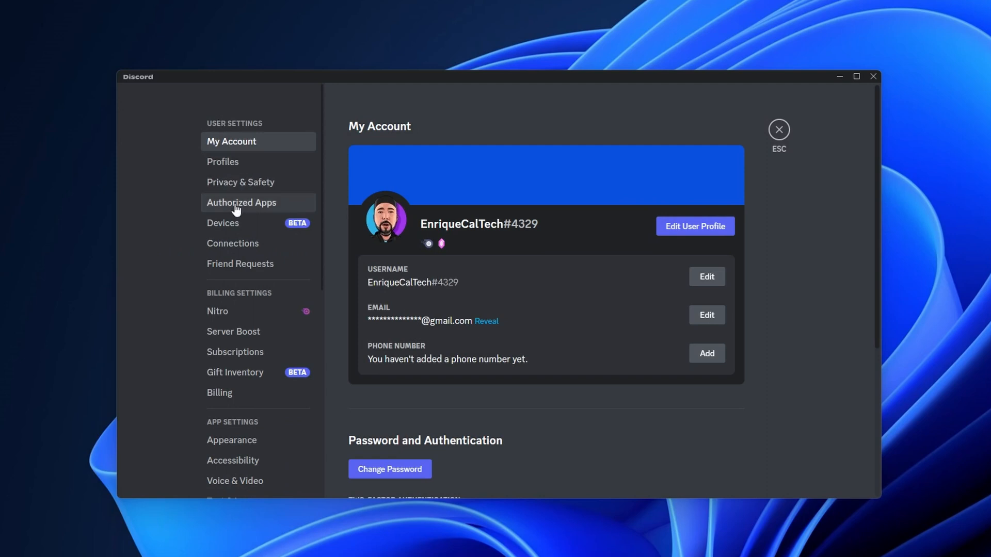
pyautogui.scroll(-3)
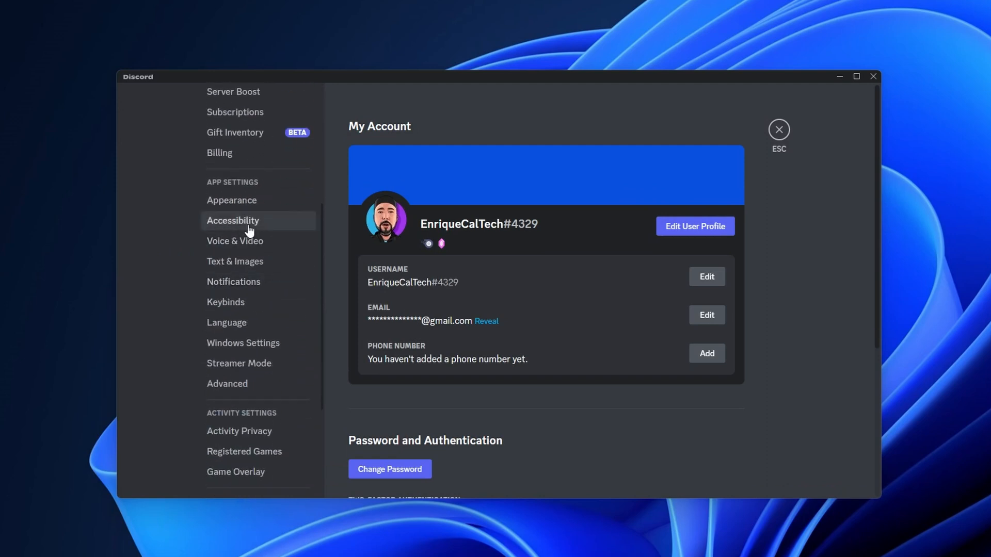
# Step: In Accessibility, turn off automatic GIF playback when focused and animated emoji
pyautogui.click(232, 220)
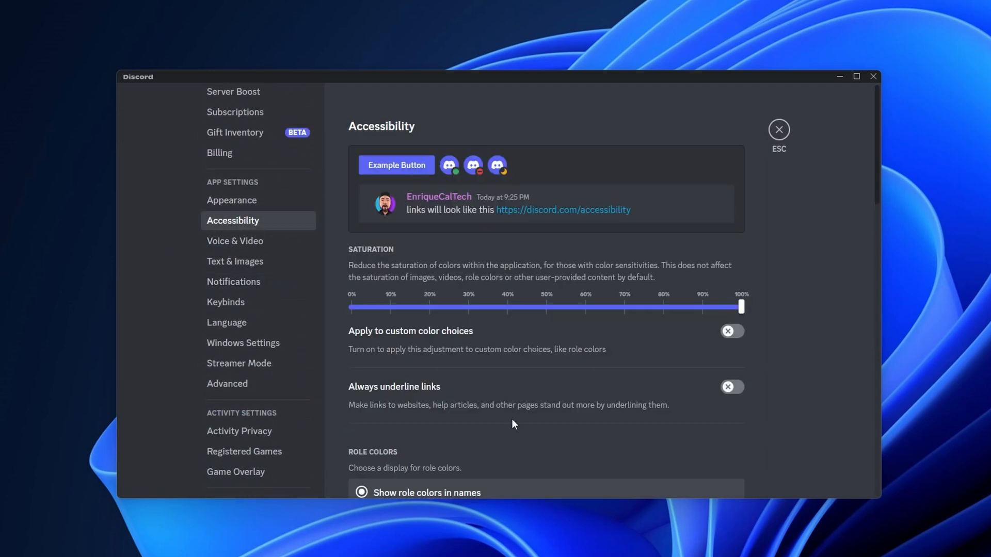
pyautogui.scroll(-3)
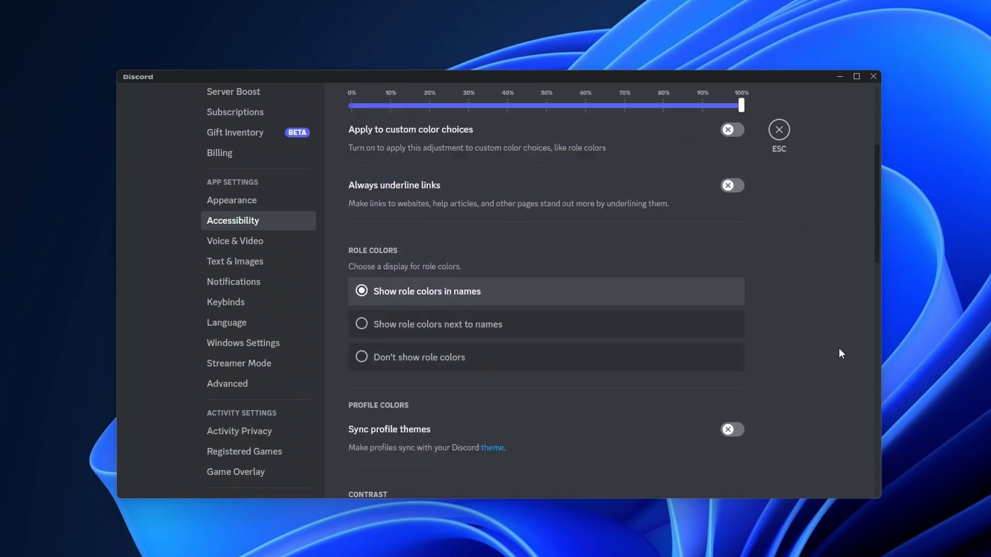
pyautogui.scroll(-3)
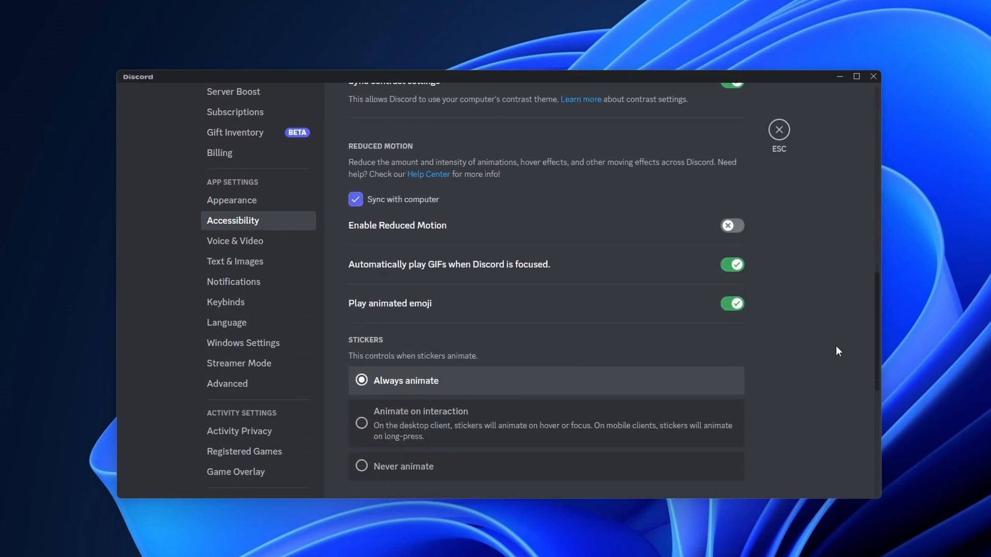
pyautogui.scroll(-3)
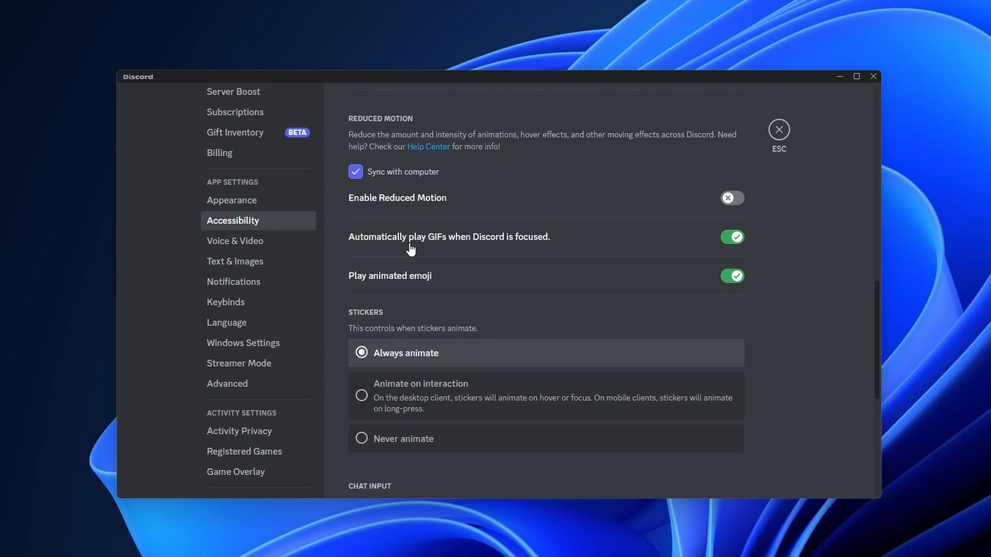
pyautogui.moveTo(730, 254)
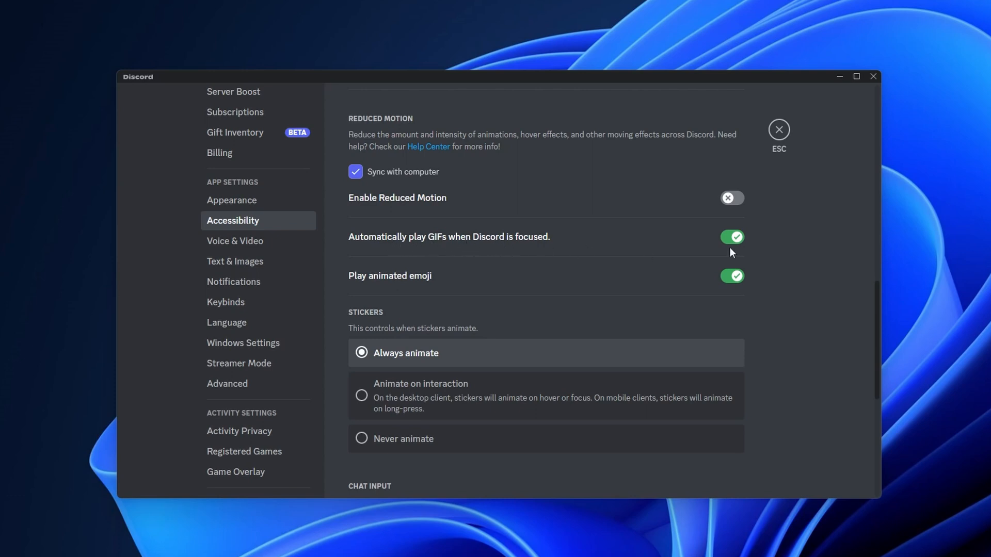
pyautogui.click(730, 236)
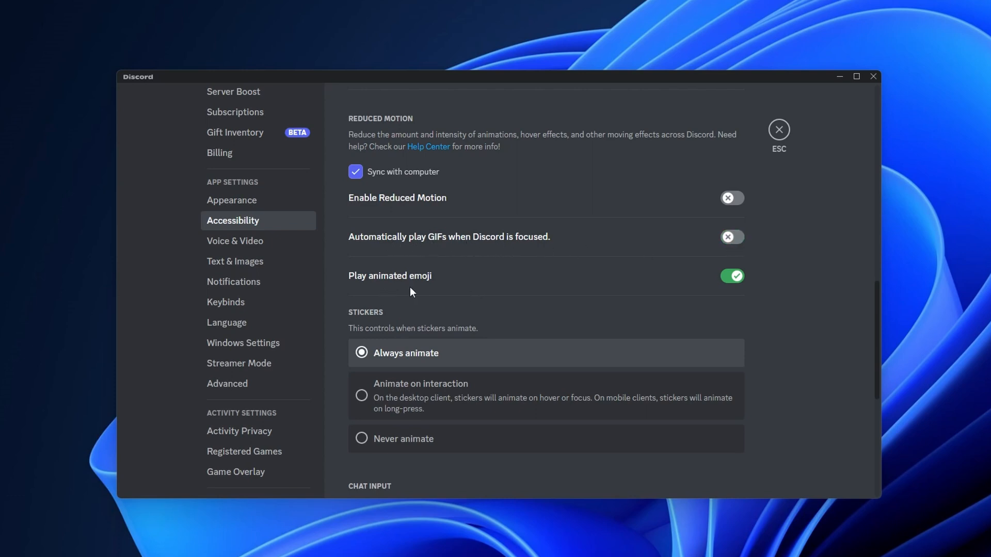
pyautogui.click(731, 275)
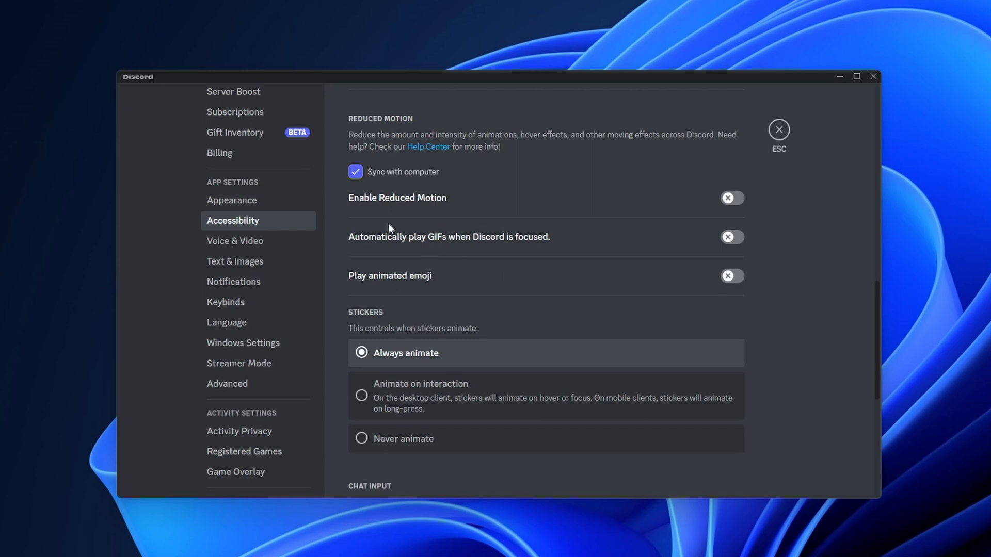
pyautogui.moveTo(619, 209)
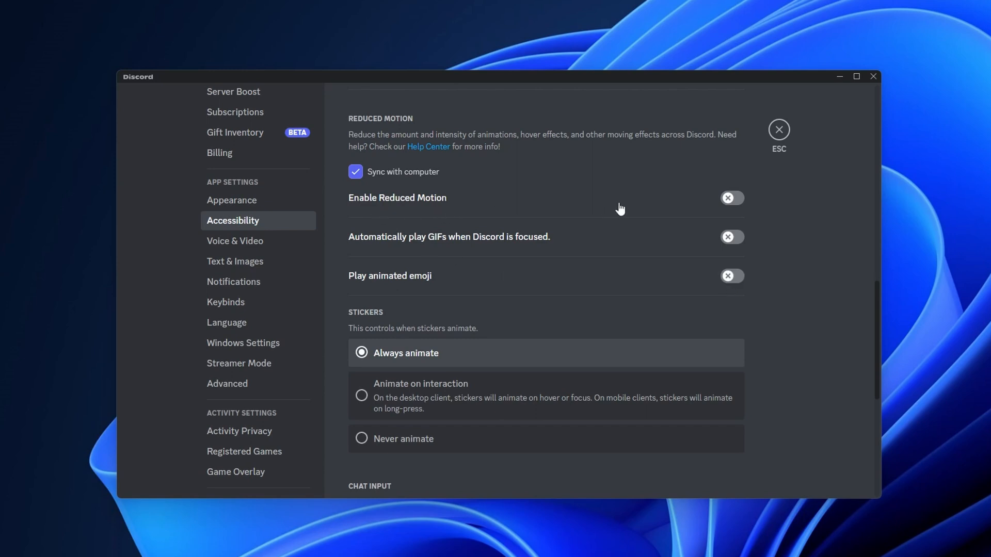
pyautogui.moveTo(382, 325)
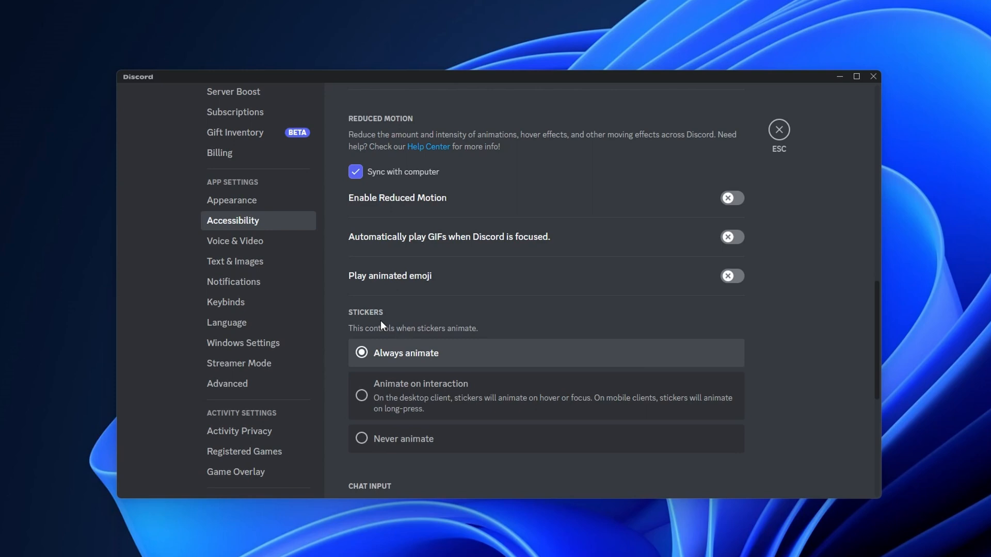
pyautogui.moveTo(413, 457)
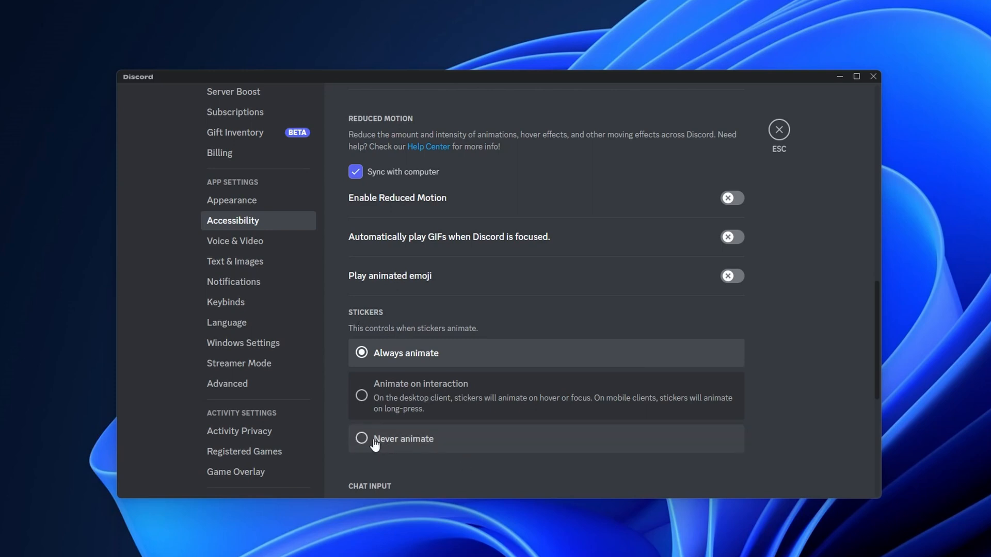
pyautogui.moveTo(357, 283)
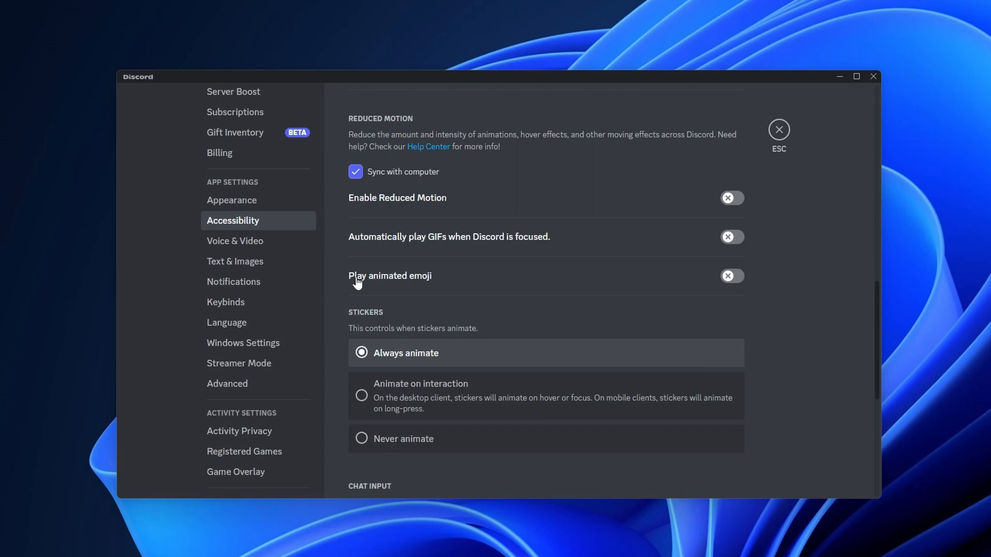
pyautogui.moveTo(246, 343)
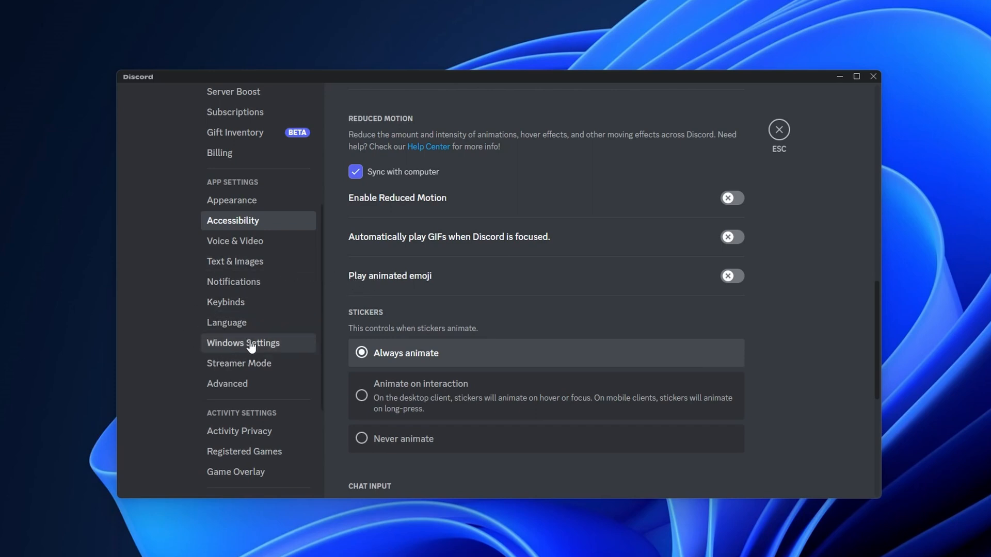
# Step: Switch to the Advanced settings page showing the Hardware Acceleration option
pyautogui.click(227, 384)
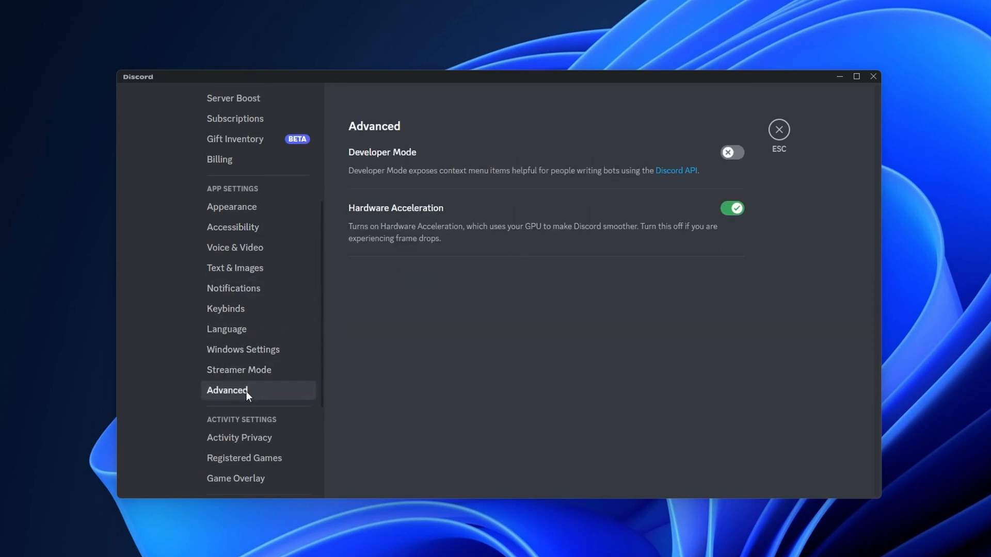
pyautogui.moveTo(732, 207)
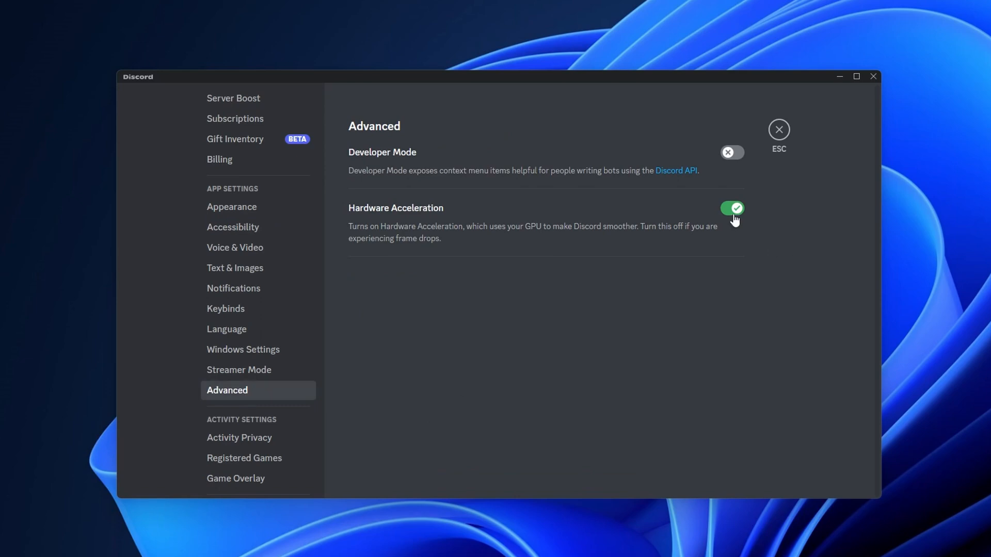
pyautogui.moveTo(534, 312)
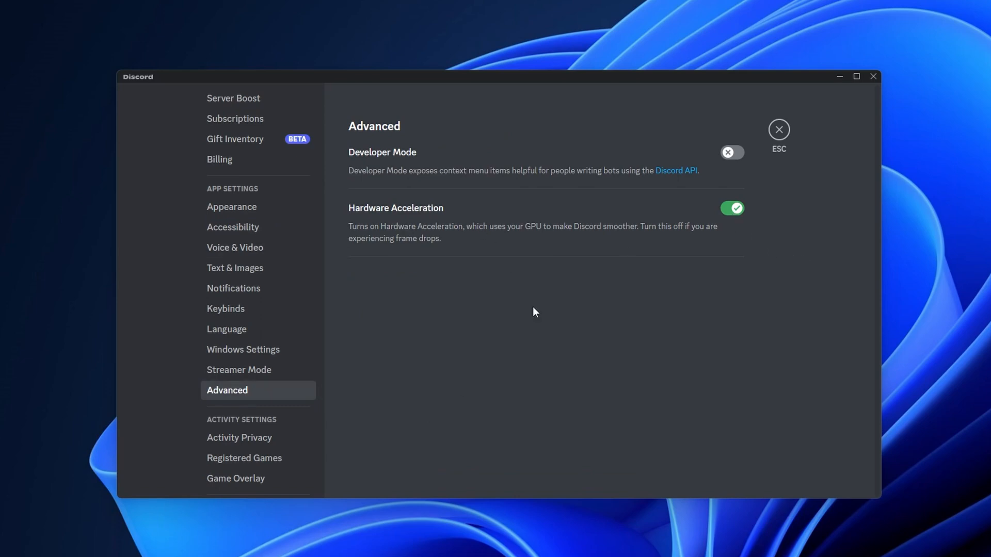
pyautogui.moveTo(622, 315)
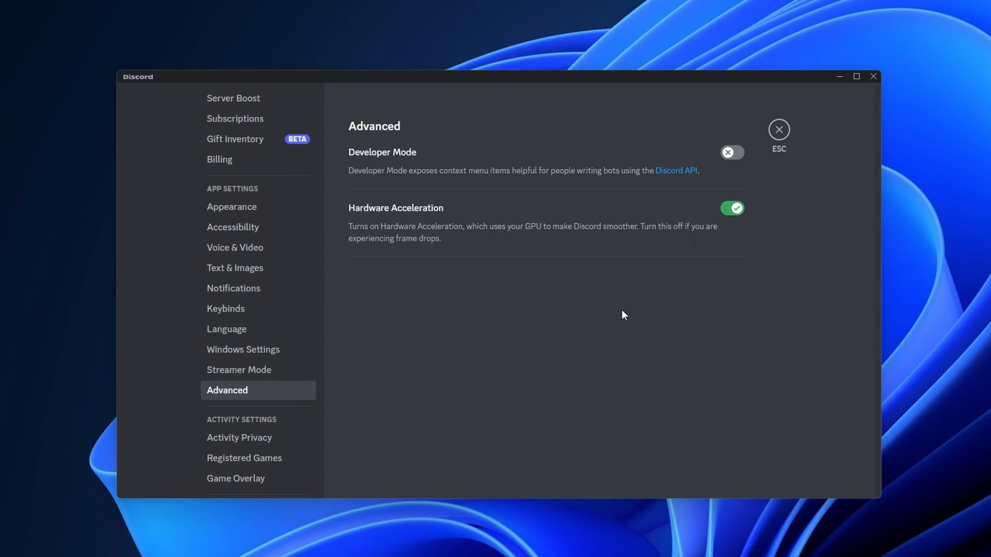
pyautogui.moveTo(576, 272)
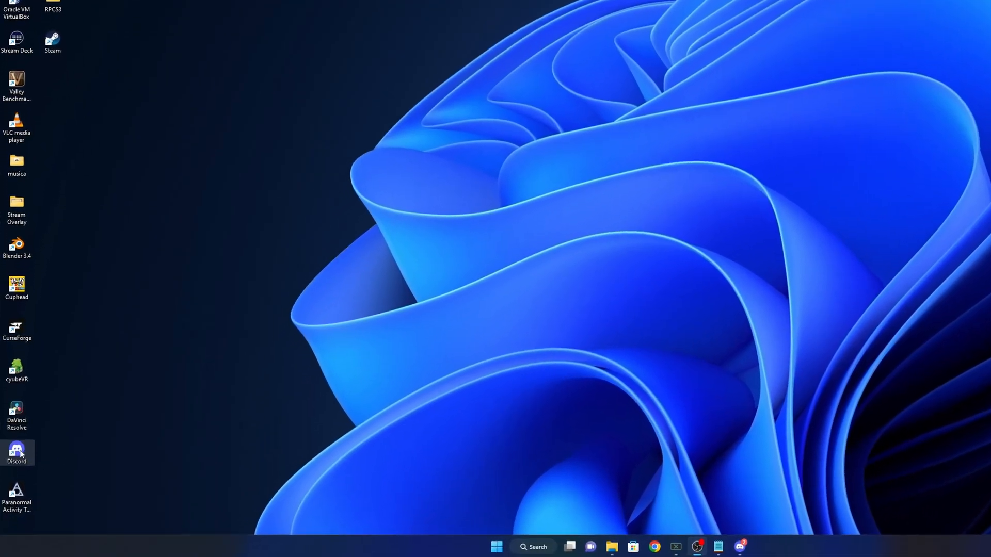
# Step: Open the Discord desktop shortcut's Properties on the Compatibility tab
pyautogui.rightClick(16, 452)
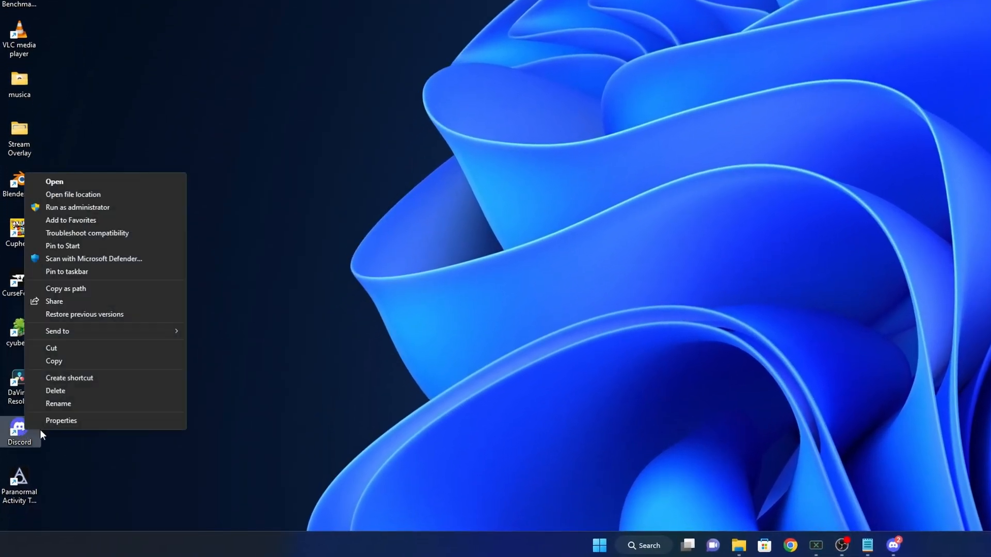
pyautogui.click(61, 420)
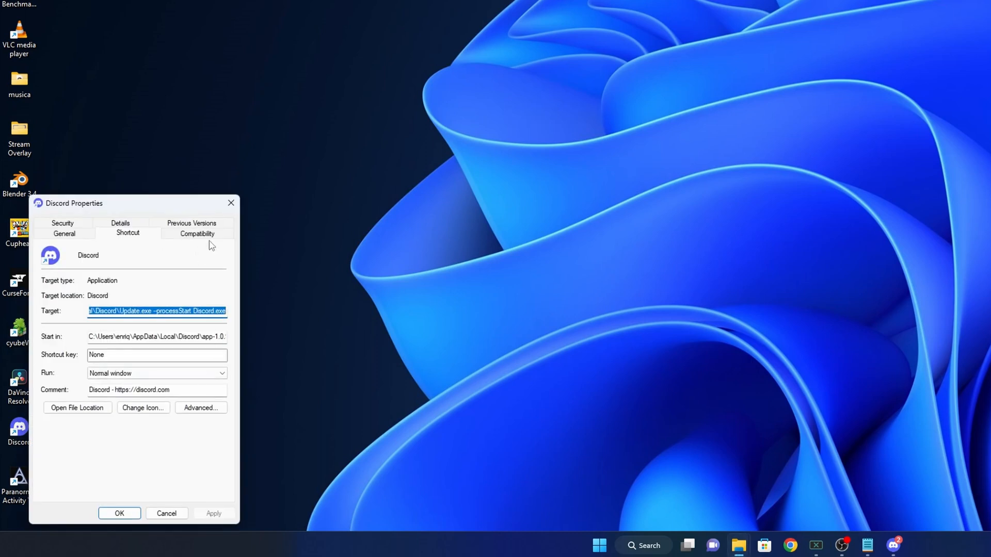
pyautogui.click(197, 233)
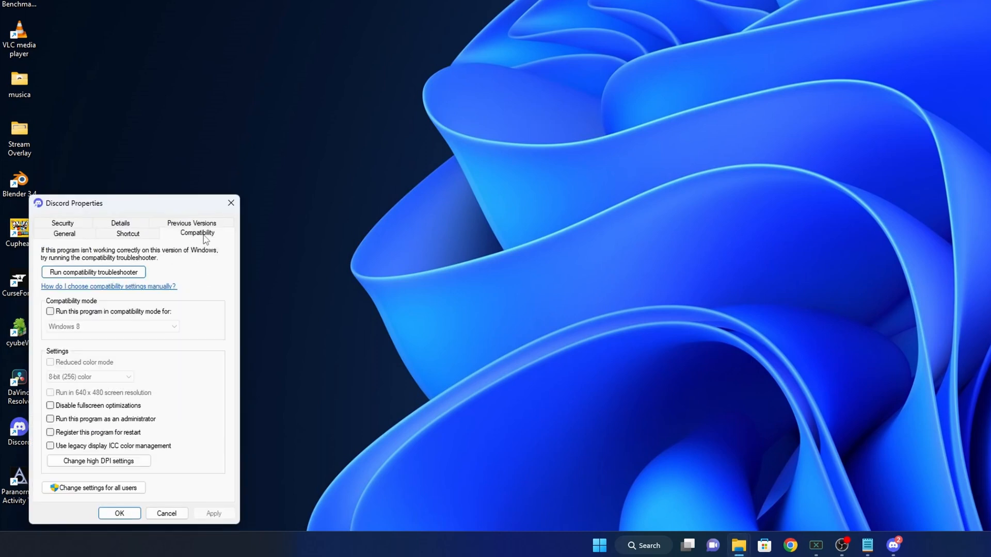